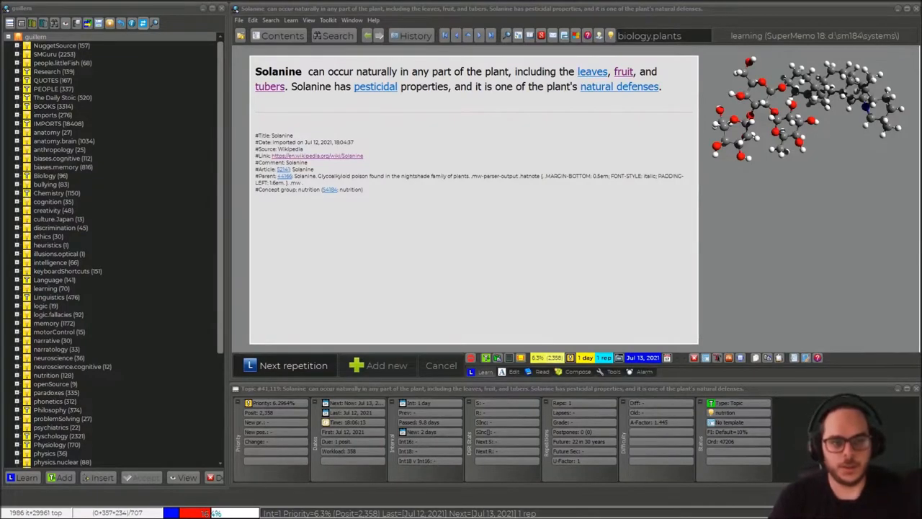
{"action": "mouse_move", "coordinate": [417, 151]}
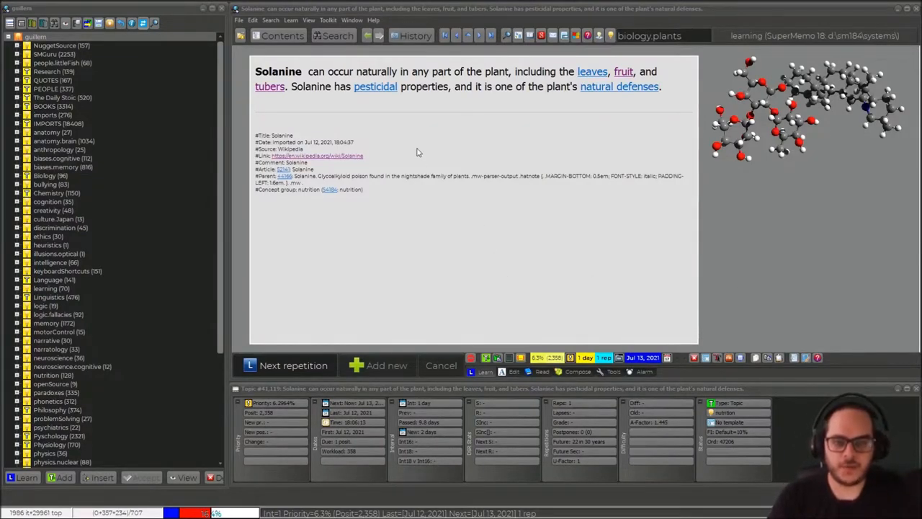
{"action": "mouse_move", "coordinate": [155, 425]}
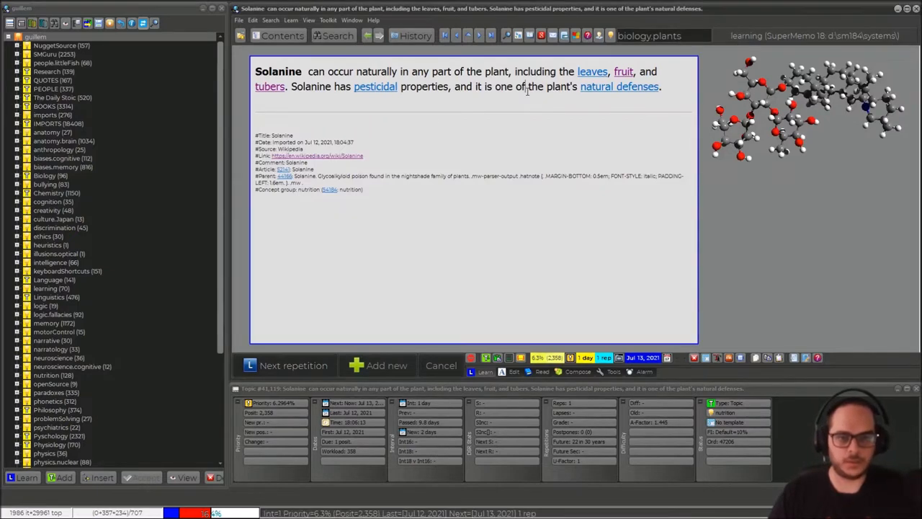
Advance to the College topic, skim down its article and return to the opening
{"action": "left_click", "coordinate": [294, 366]}
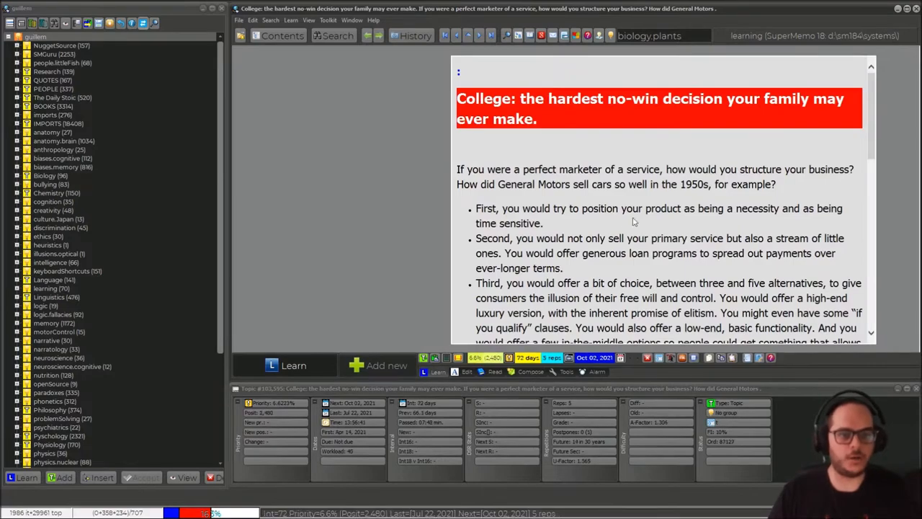
{"action": "scroll", "scroll_direction": "down", "scroll_amount": 3}
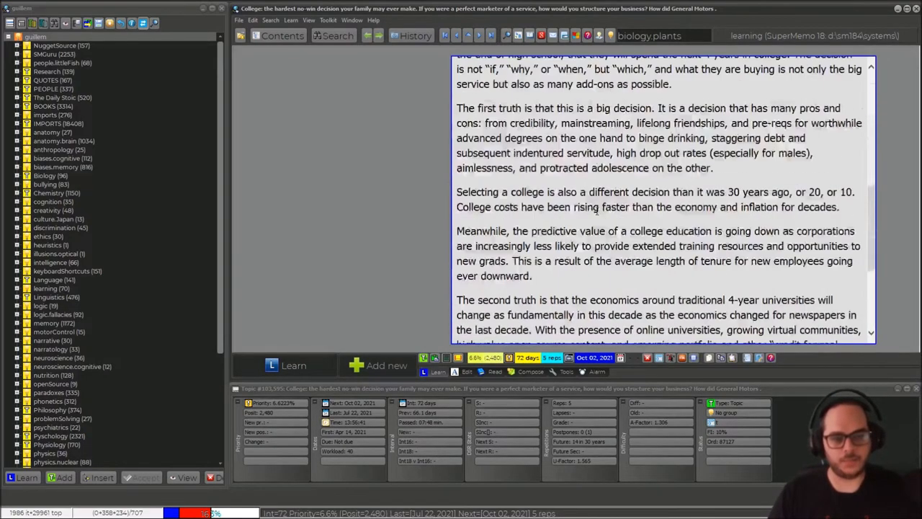
{"action": "scroll", "scroll_direction": "up", "scroll_amount": 3}
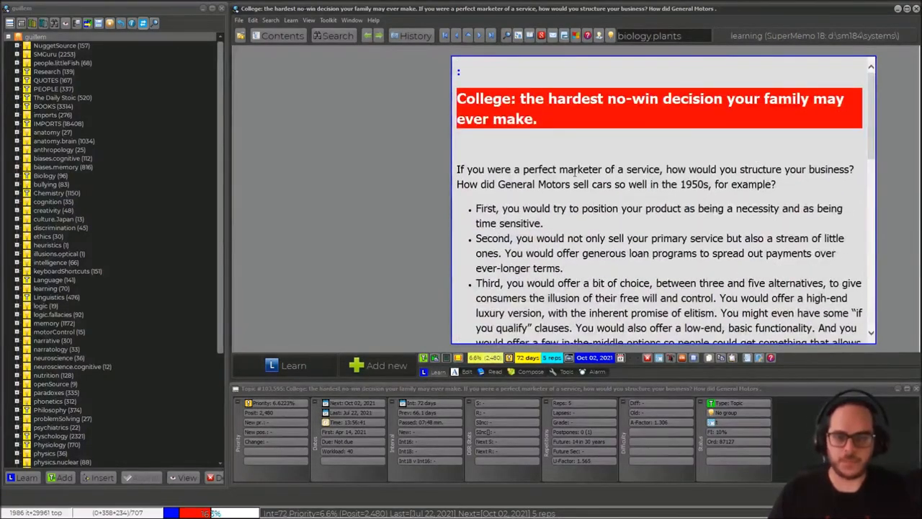
{"action": "left_click", "coordinate": [308, 20]}
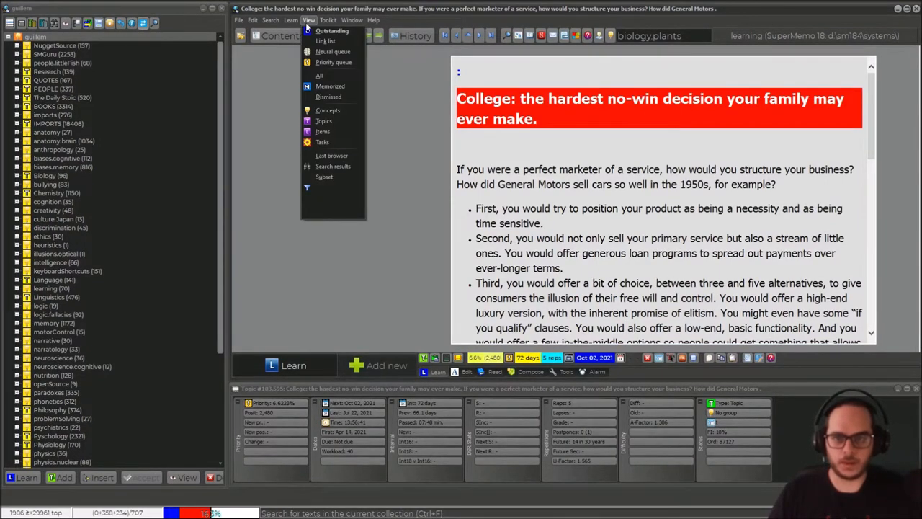
Show the Outstanding browser listing today's 358 outstanding elements
{"action": "left_click", "coordinate": [332, 31]}
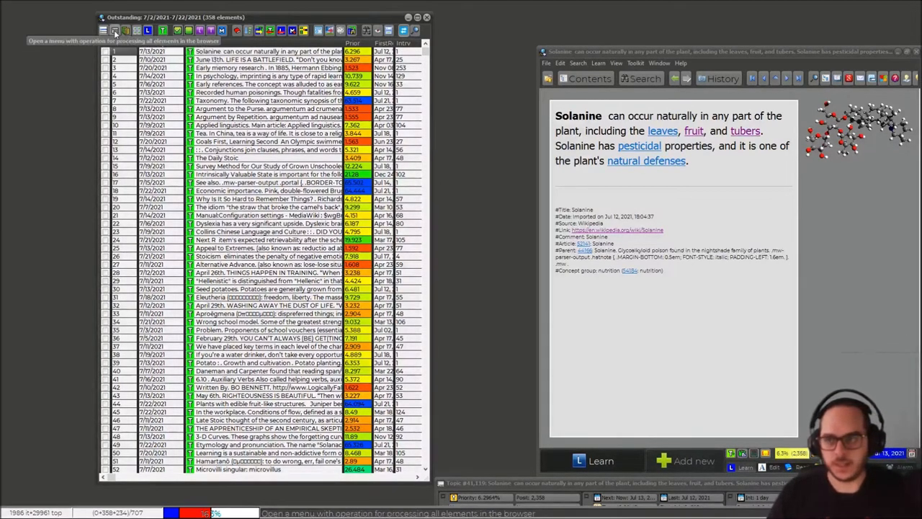
Sort the 358-item outstanding list by text size, bringing the Tomato article first
{"action": "left_click", "coordinate": [113, 30]}
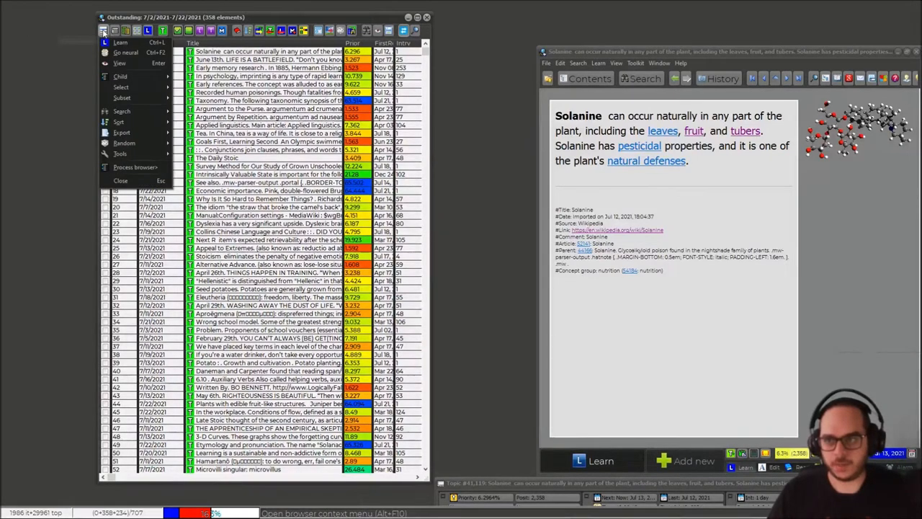
{"action": "mouse_move", "coordinate": [119, 121]}
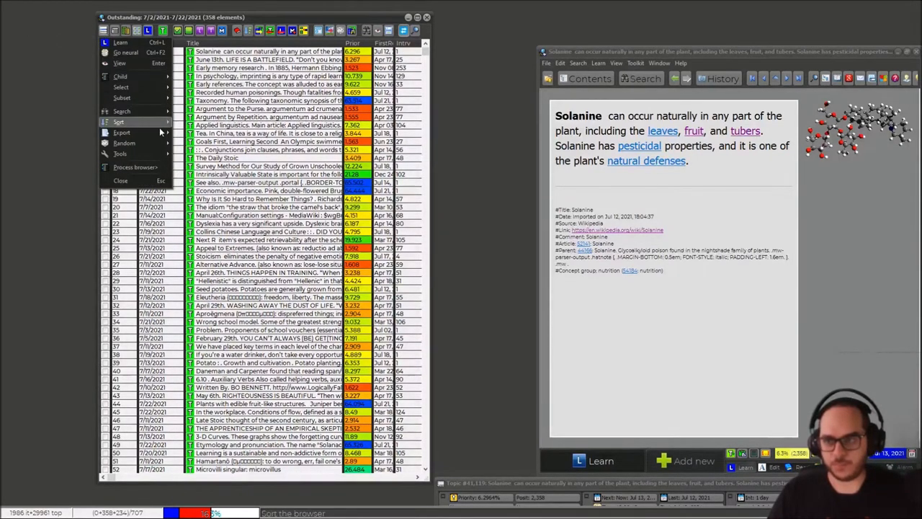
{"action": "left_click", "coordinate": [118, 121]}
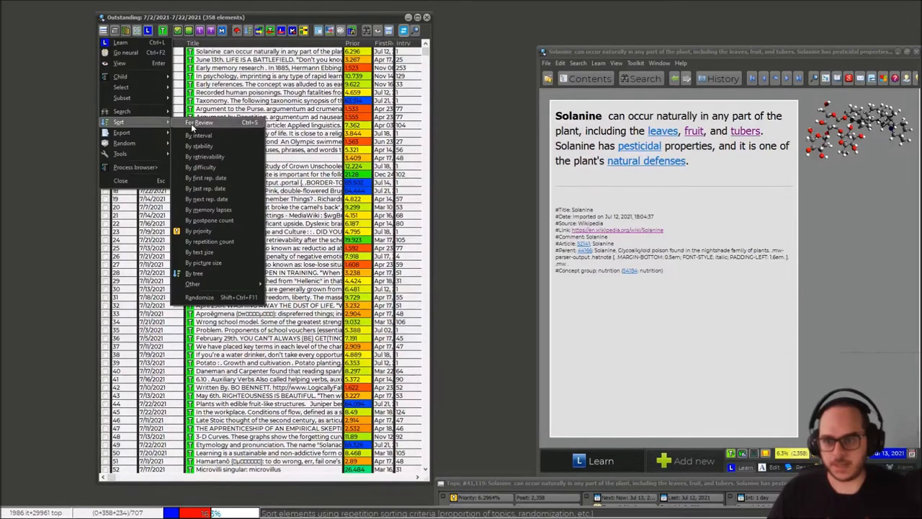
{"action": "mouse_move", "coordinate": [199, 251]}
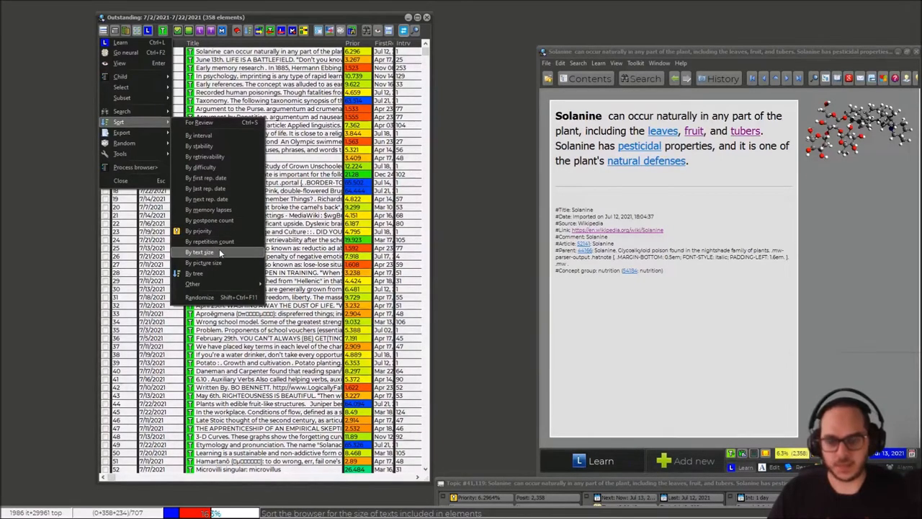
{"action": "left_click", "coordinate": [200, 251]}
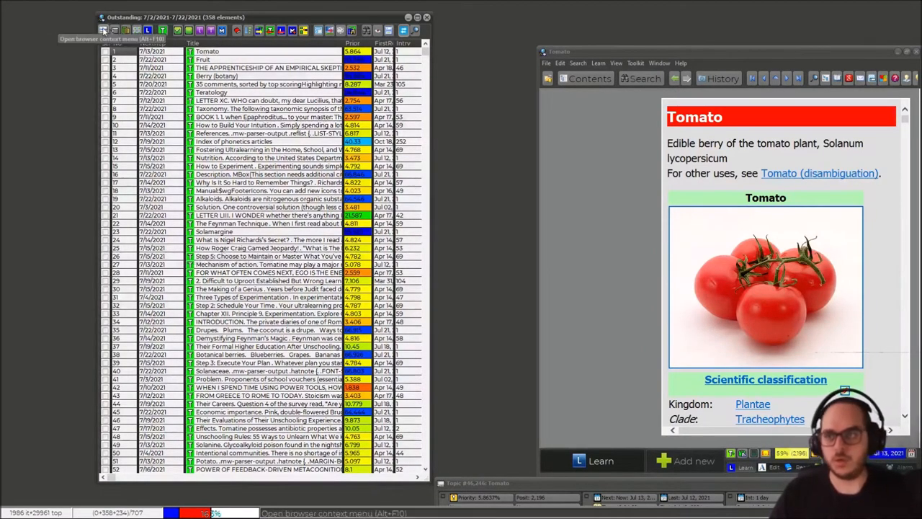
Reverse the sort to shortest text first and start Learn from the Microvilli item
{"action": "left_click", "coordinate": [104, 29]}
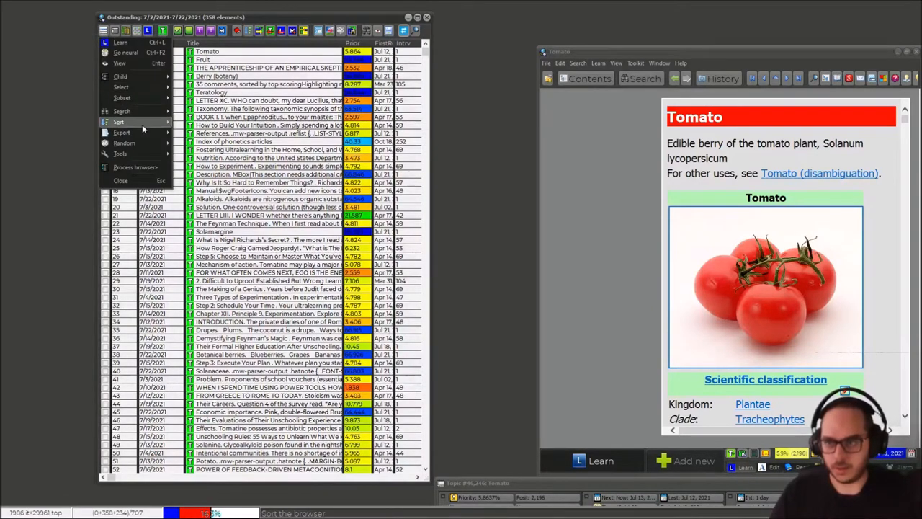
{"action": "left_click", "coordinate": [119, 121]}
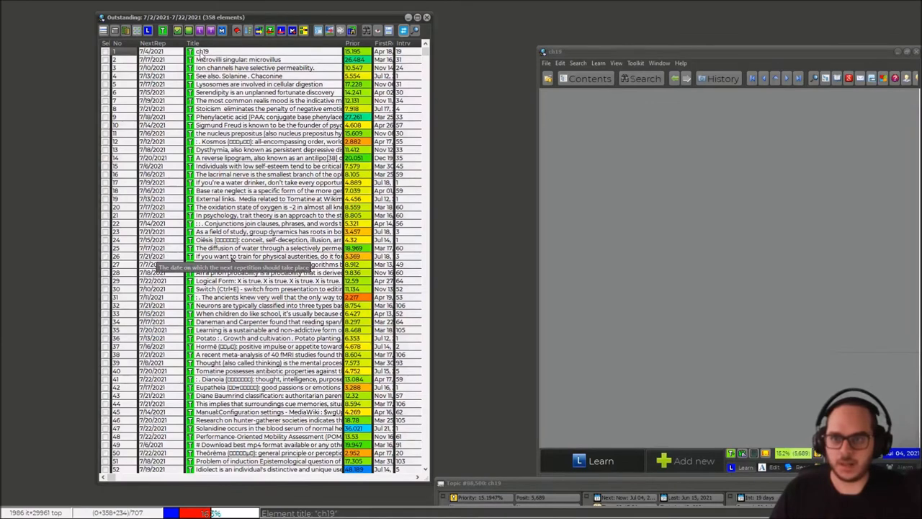
{"action": "left_click", "coordinate": [230, 59]}
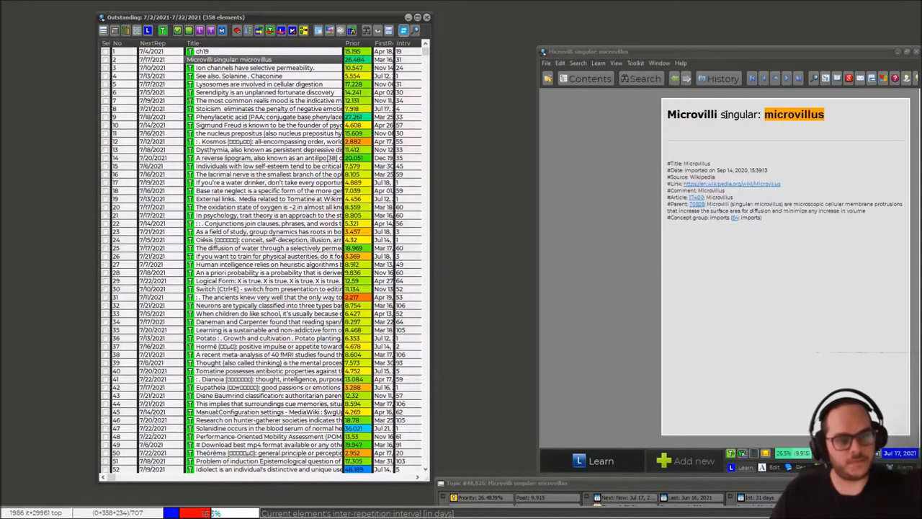
{"action": "left_click", "coordinate": [248, 68]}
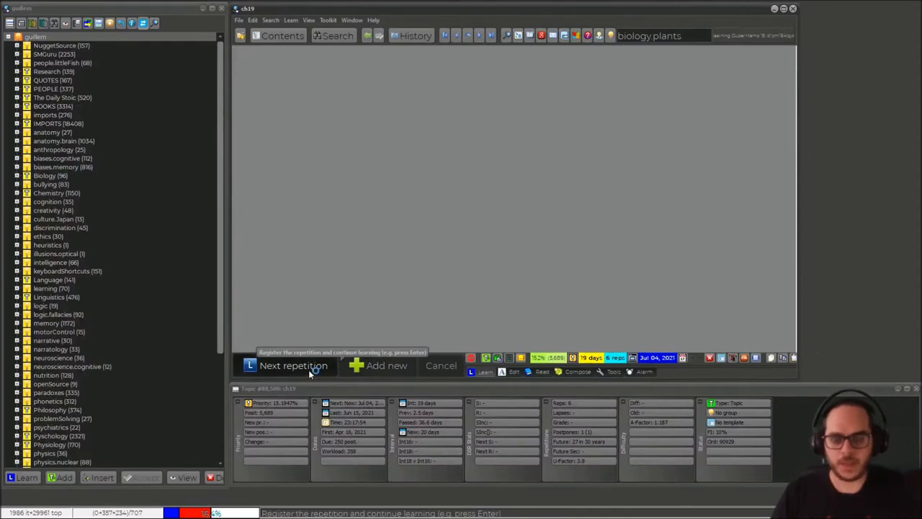
Reach the Microvilli topic, locate it in the tree and make a cloze on the word Microvilli
{"action": "left_click", "coordinate": [294, 366]}
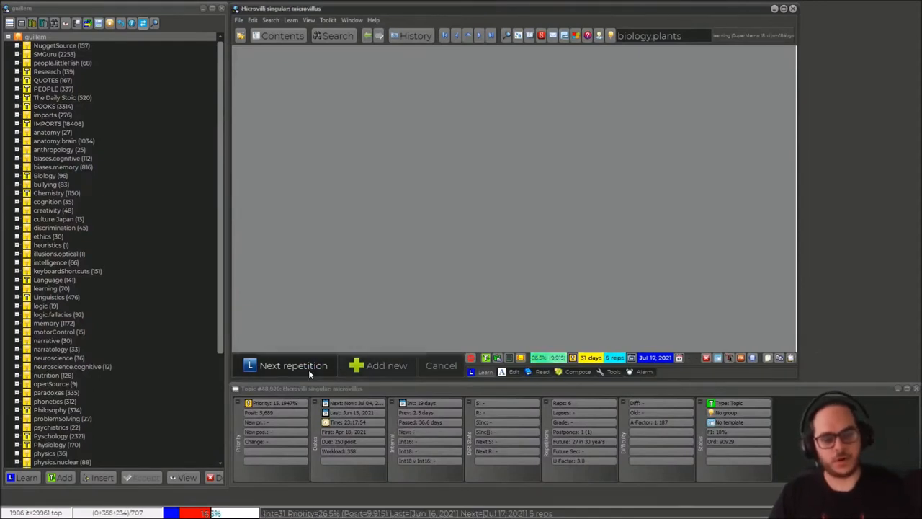
{"action": "left_click", "coordinate": [294, 366]}
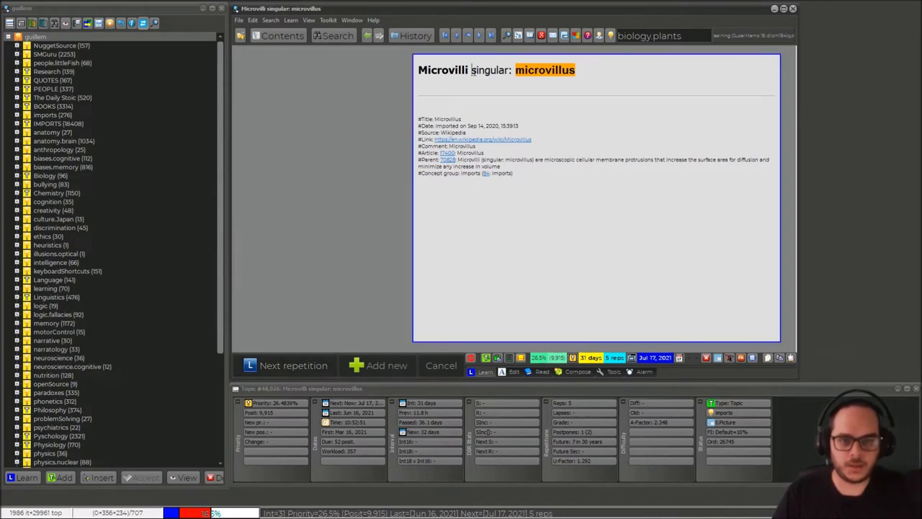
{"action": "left_click", "coordinate": [17, 124]}
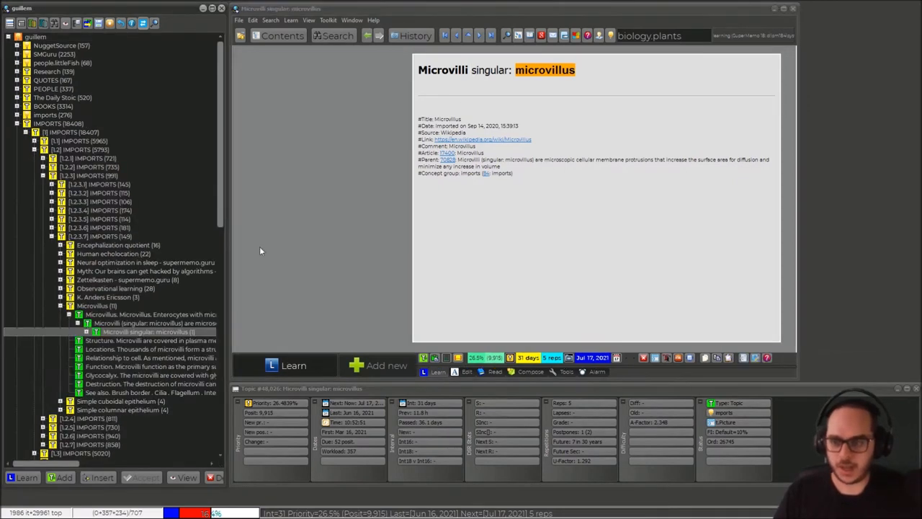
{"action": "left_click", "coordinate": [95, 332]}
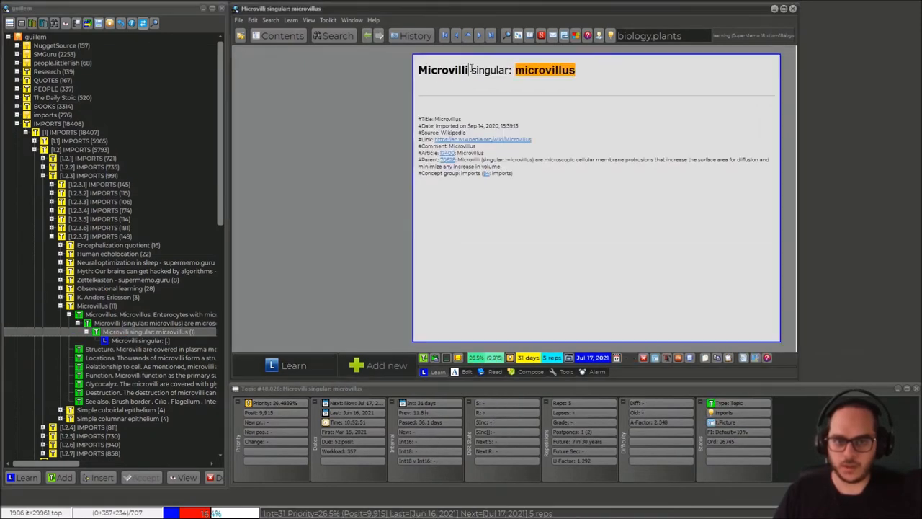
{"action": "double_click", "coordinate": [442, 69]}
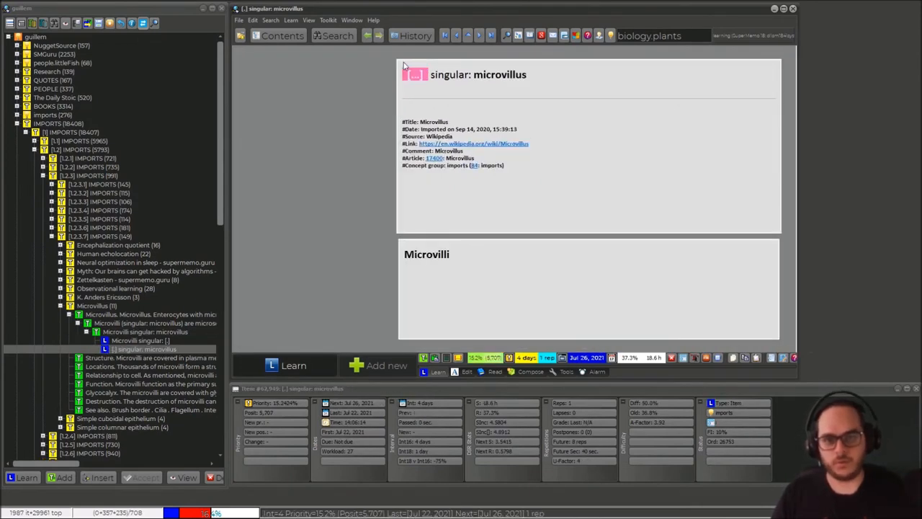
Return to the Microvilli topic and advance the review to the Ion channels topic
{"action": "left_click", "coordinate": [294, 366]}
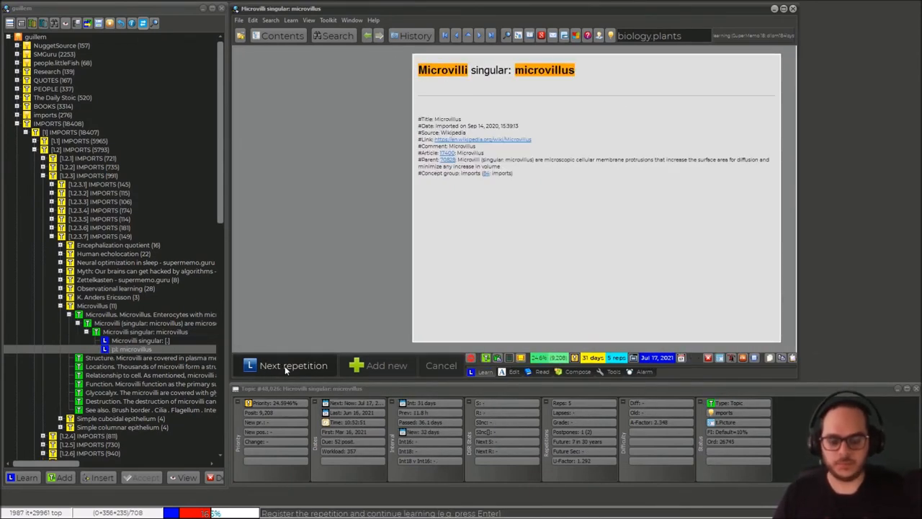
{"action": "left_click", "coordinate": [294, 366]}
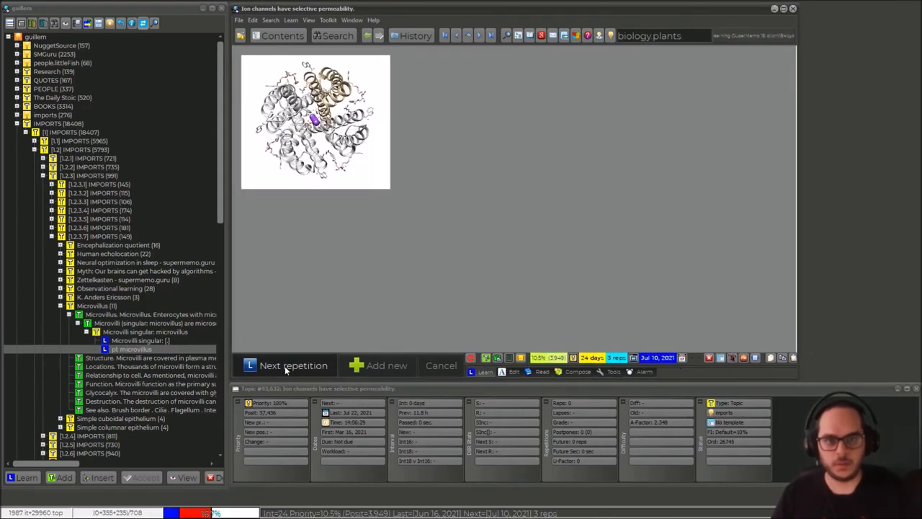
{"action": "left_click", "coordinate": [294, 366]}
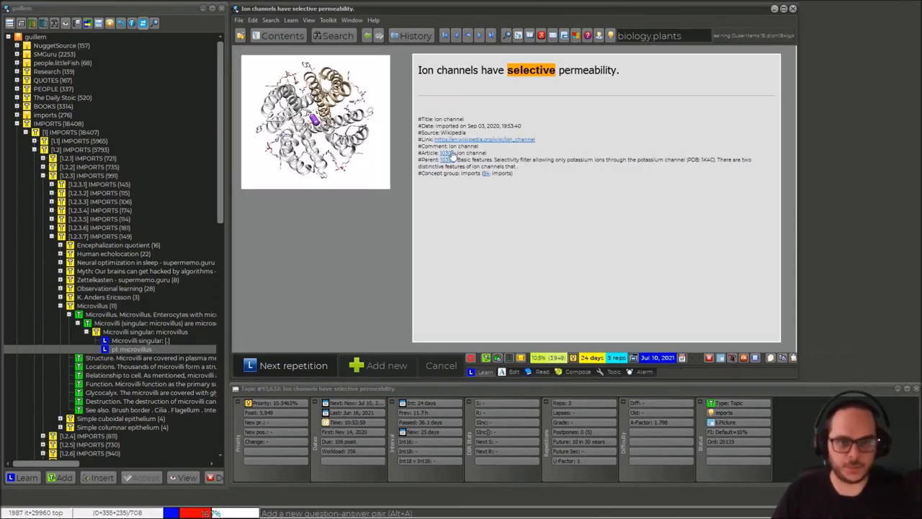